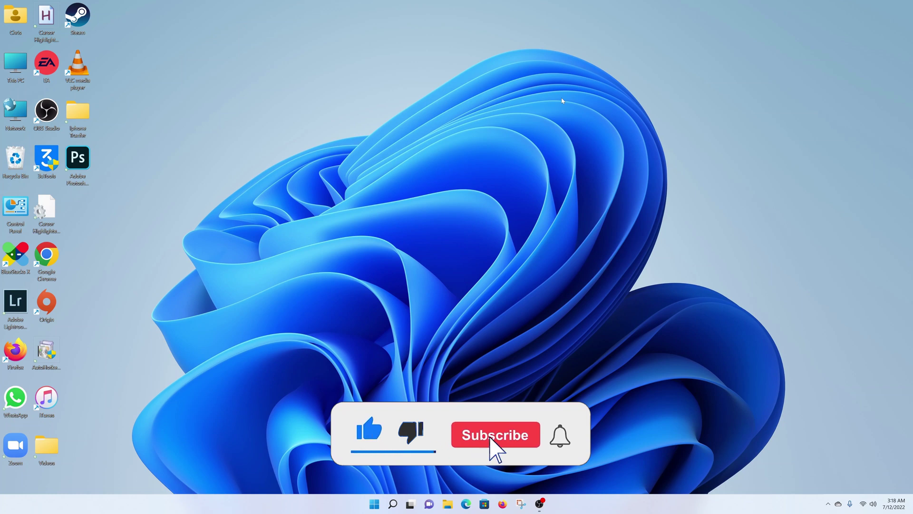
Open the Windows search panel from the taskbar
left_click(495, 435)
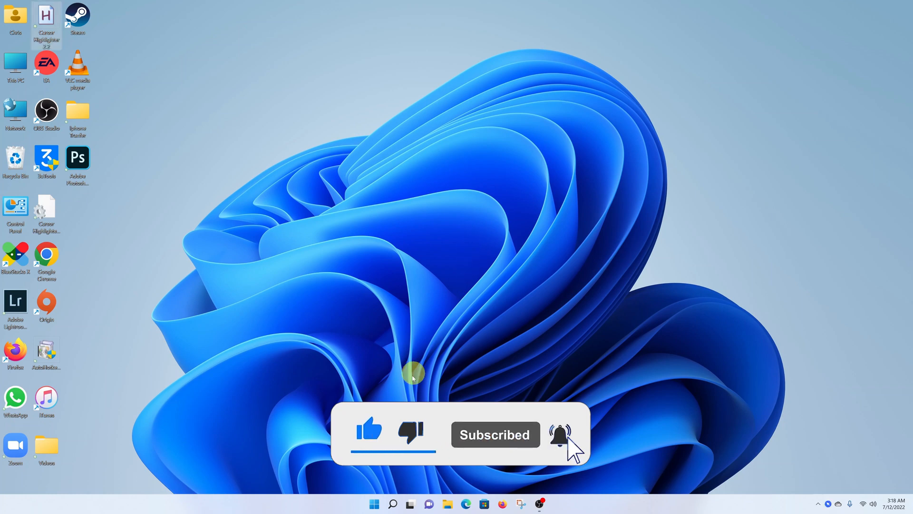
left_click(375, 503)
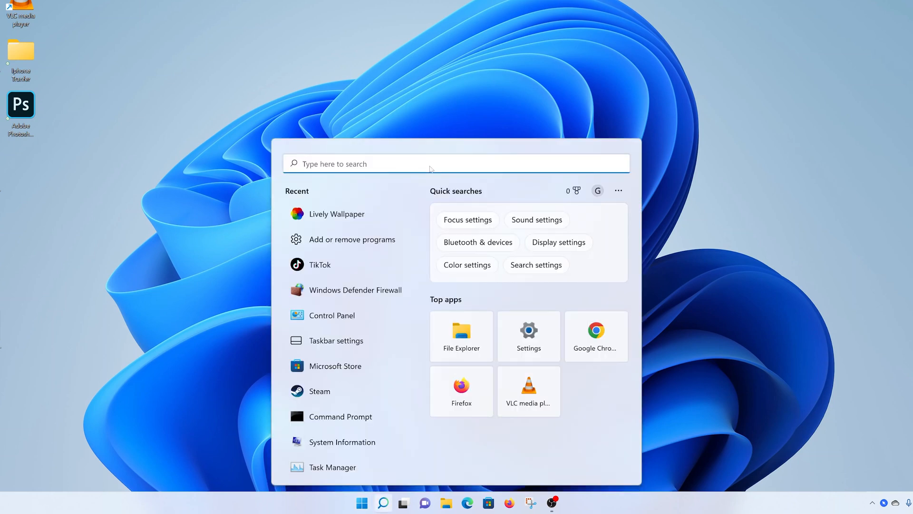
Search 'defender' and launch Windows Defender Firewall from the results
type("defender")
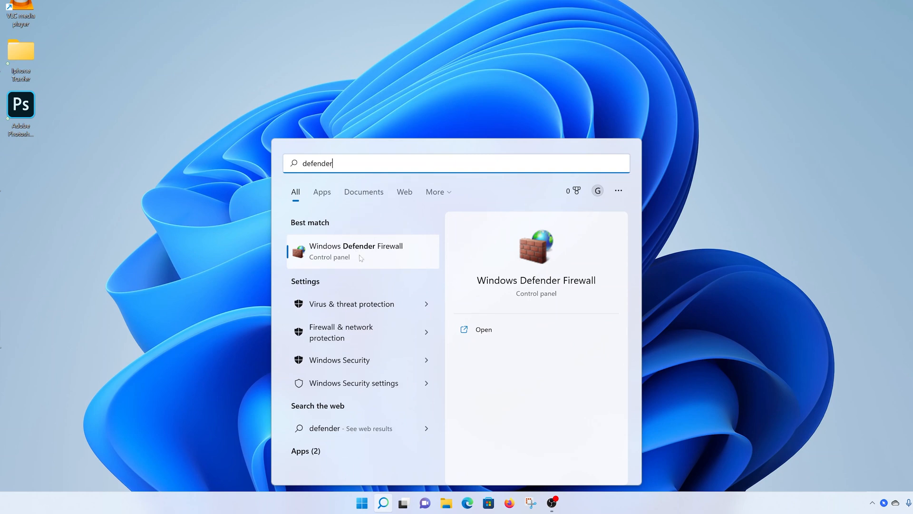
mouse_move(368, 257)
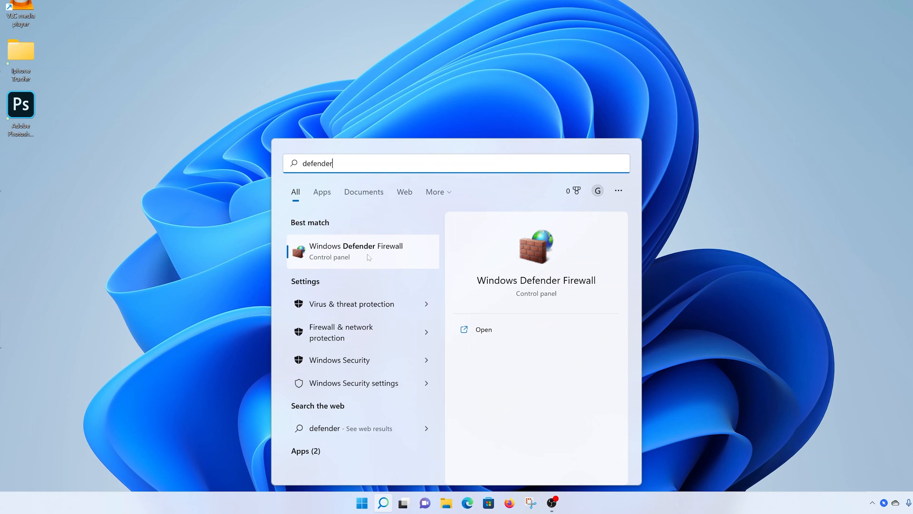
mouse_move(374, 257)
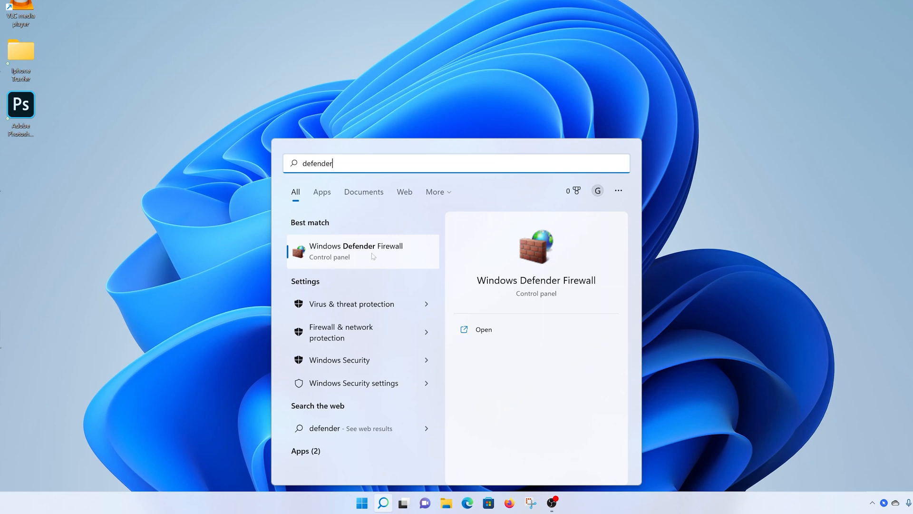
left_click(355, 251)
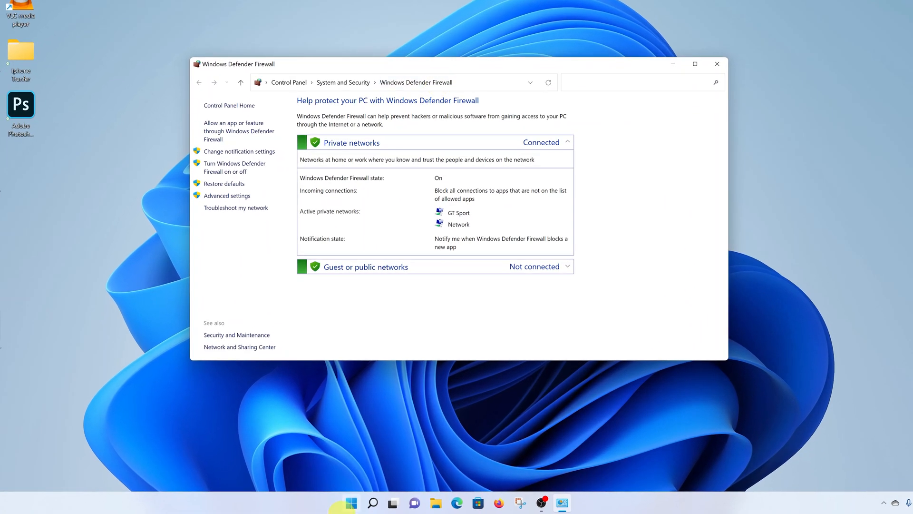
left_click(351, 502)
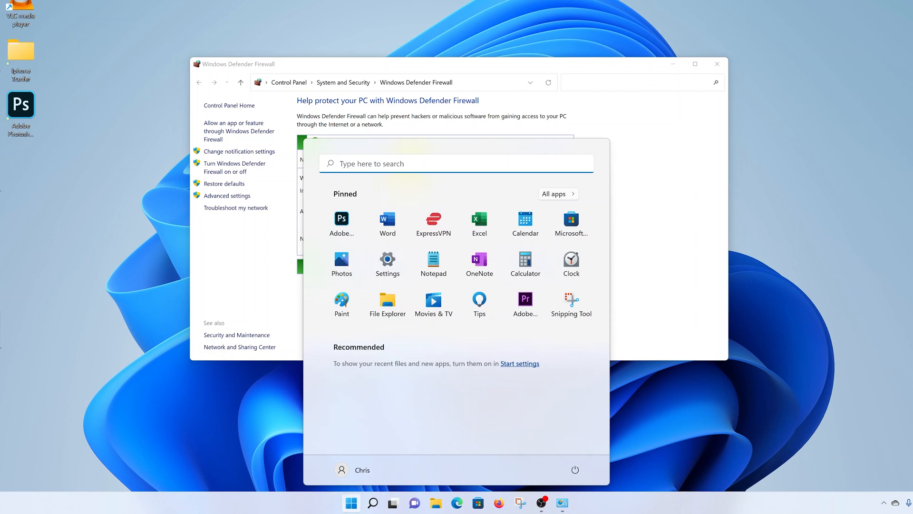
type("control Panel")
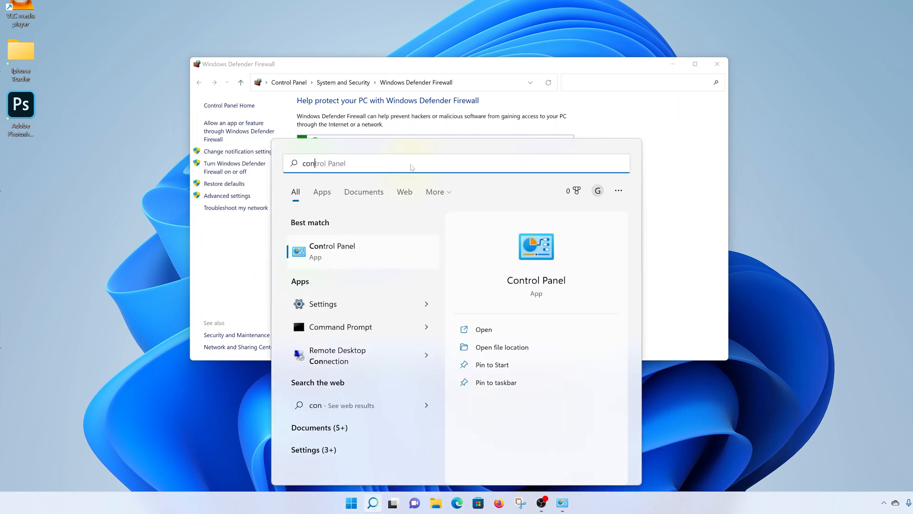
left_click(332, 250)
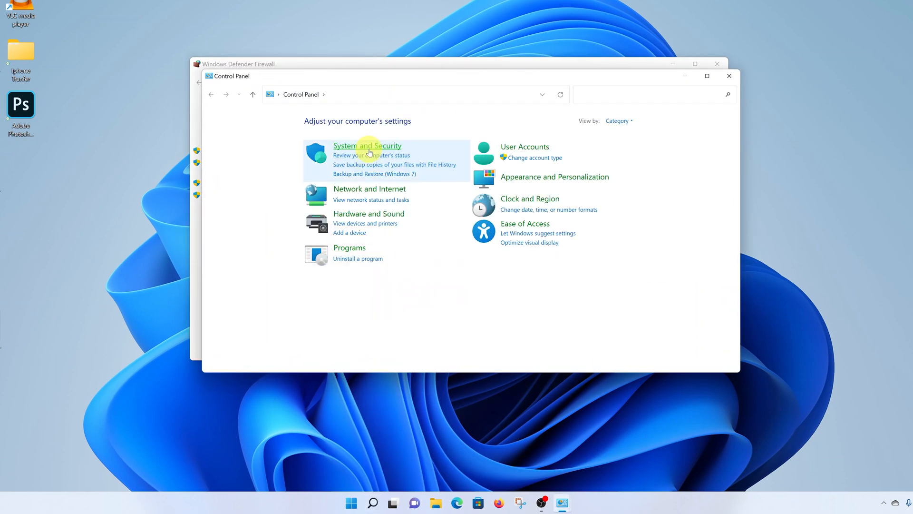
mouse_move(371, 144)
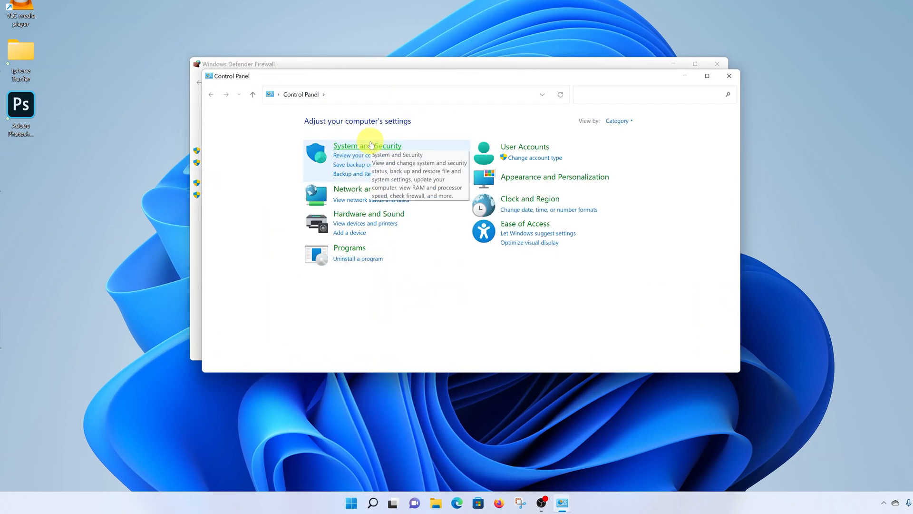
left_click(368, 145)
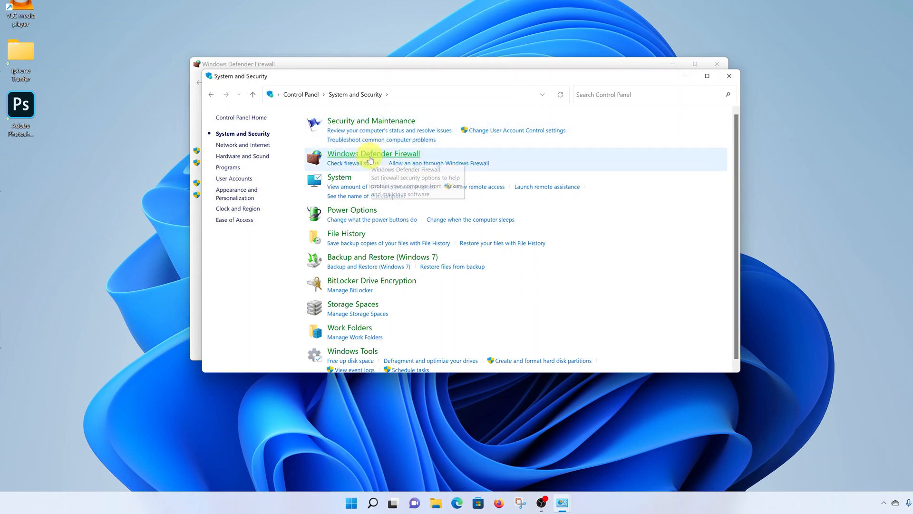
left_click(373, 153)
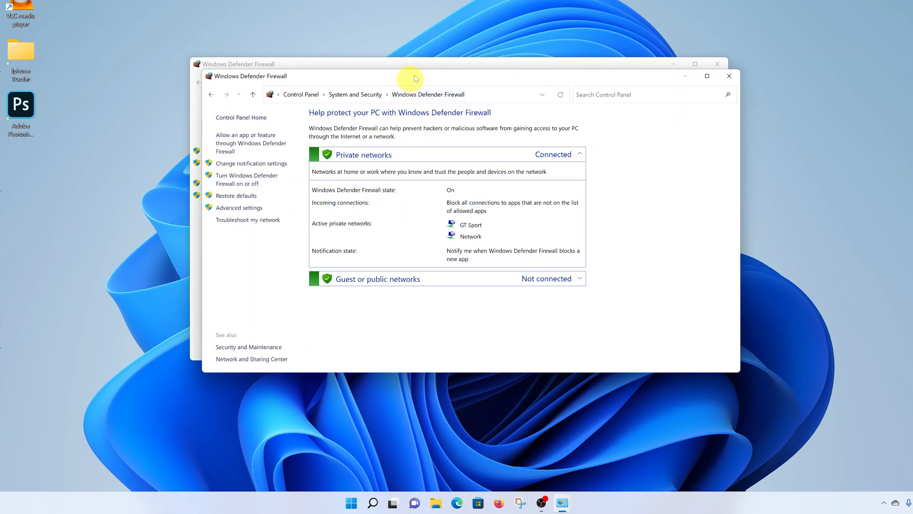
left_click_drag(414, 76, 351, 137)
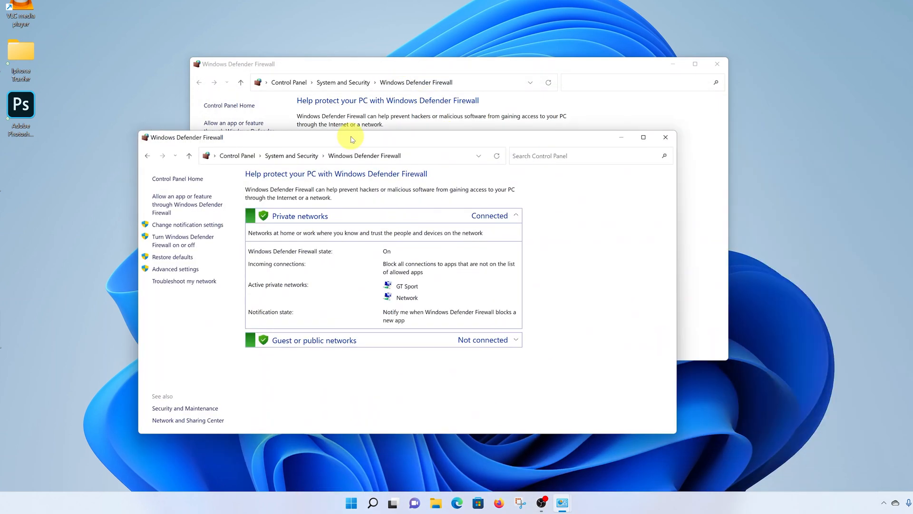
left_click(665, 137)
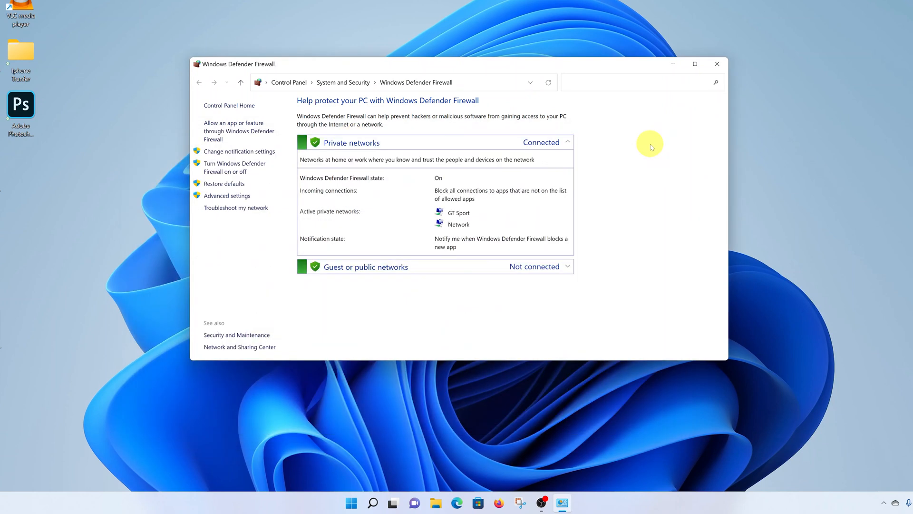
mouse_move(229, 148)
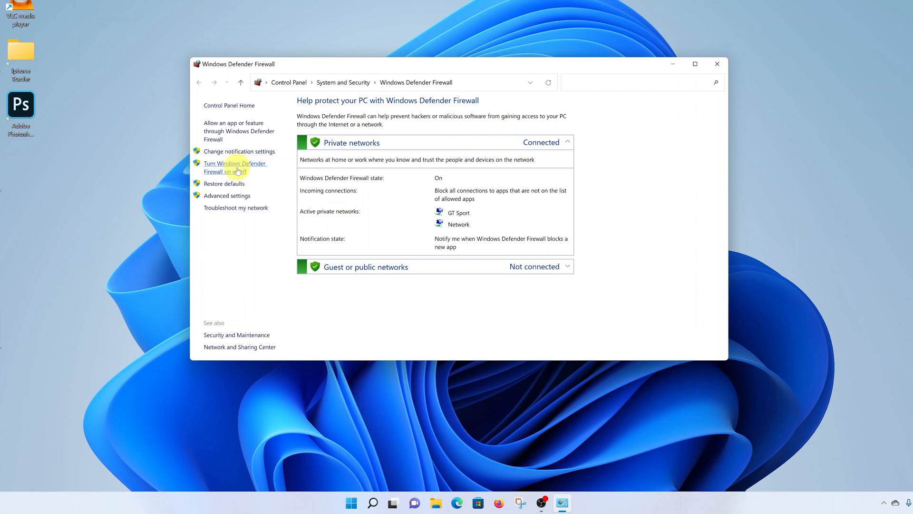
Switch the firewall off for private and public networks and confirm with OK
left_click(232, 167)
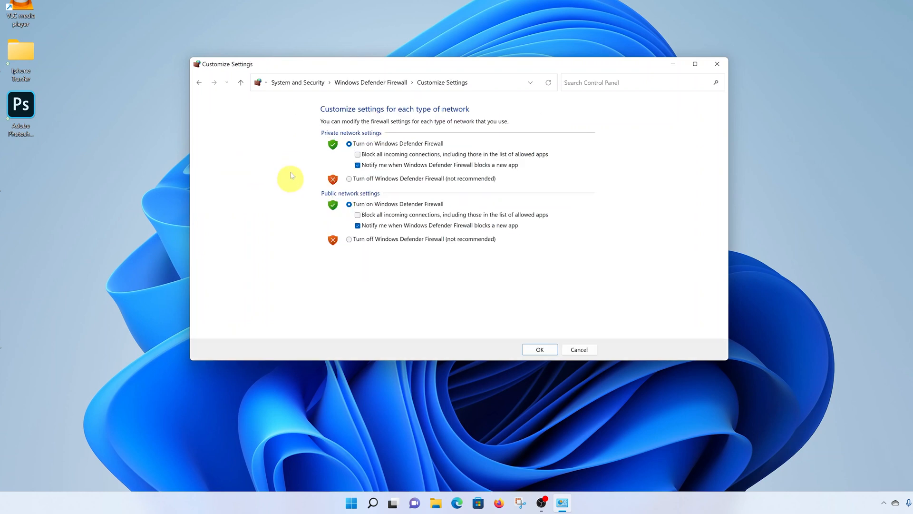
mouse_move(313, 143)
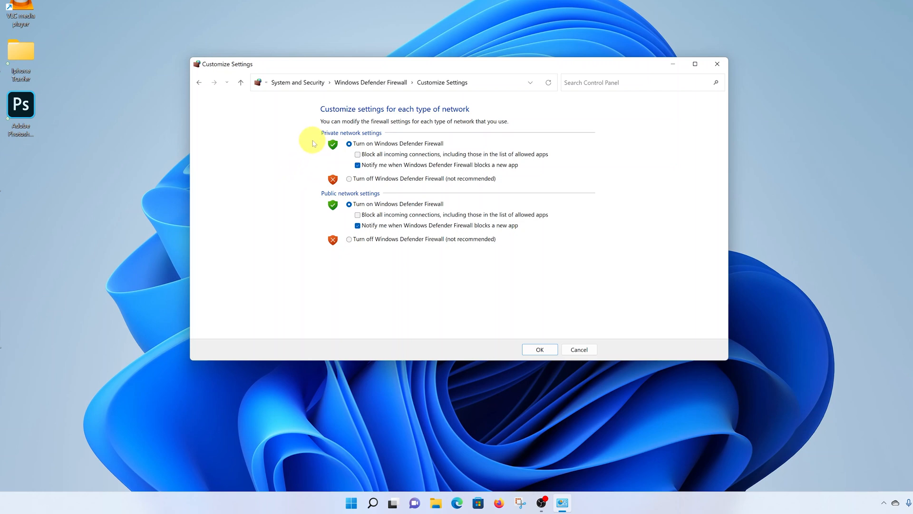
mouse_move(293, 198)
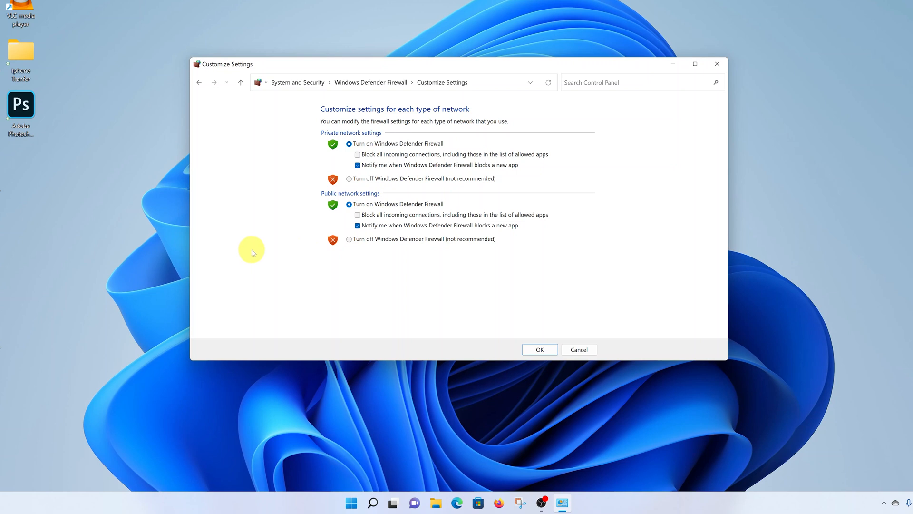
mouse_move(339, 229)
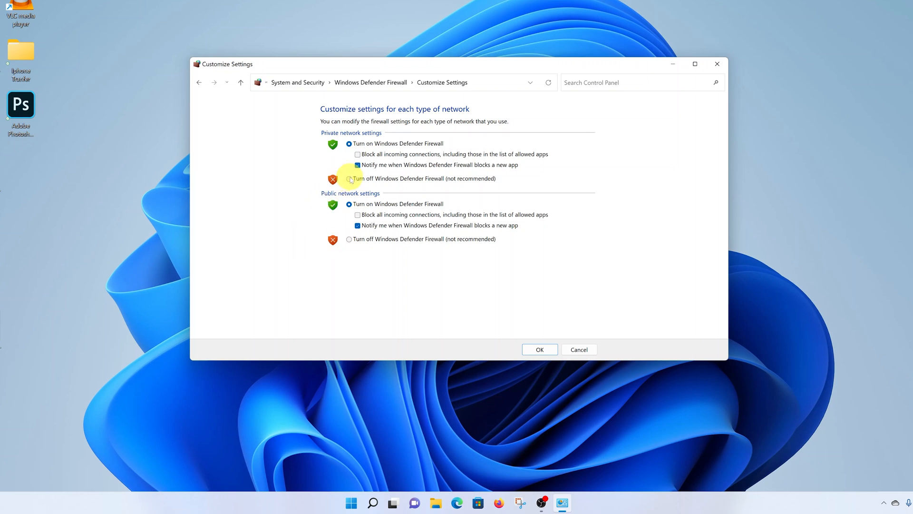
left_click(348, 178)
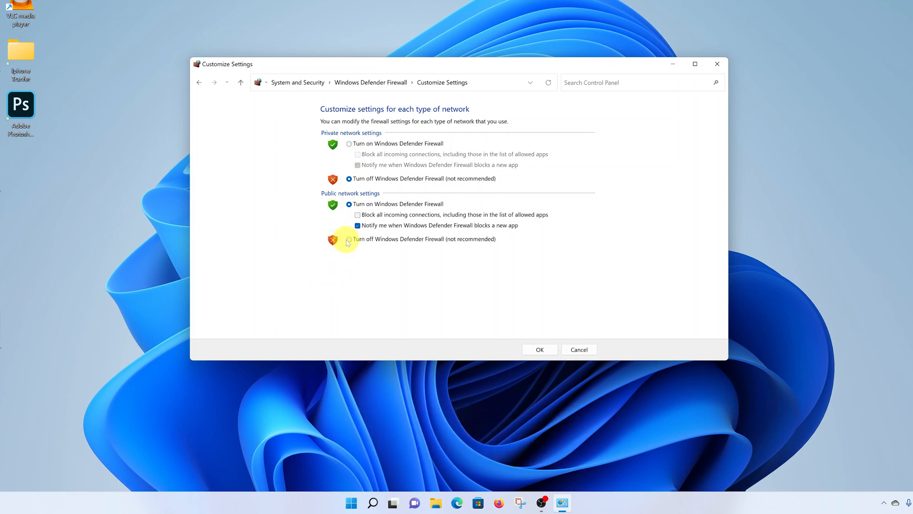
left_click(349, 239)
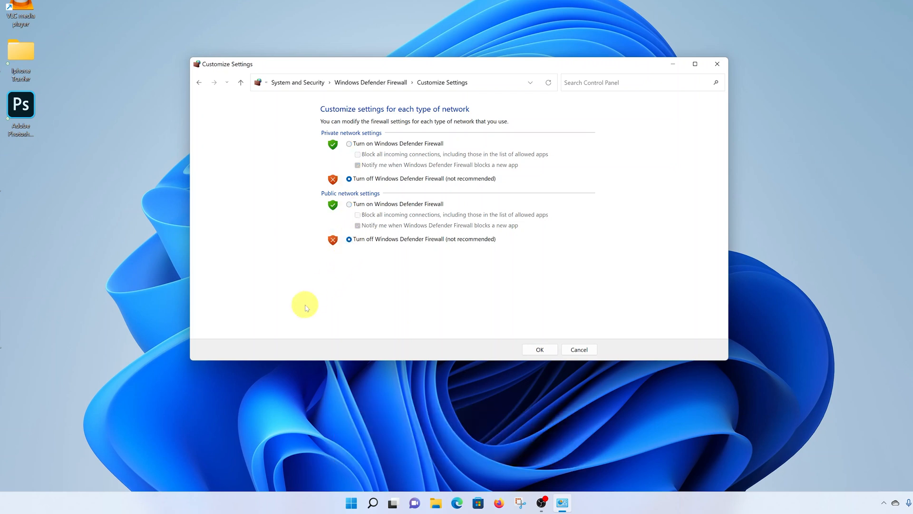
mouse_move(331, 311)
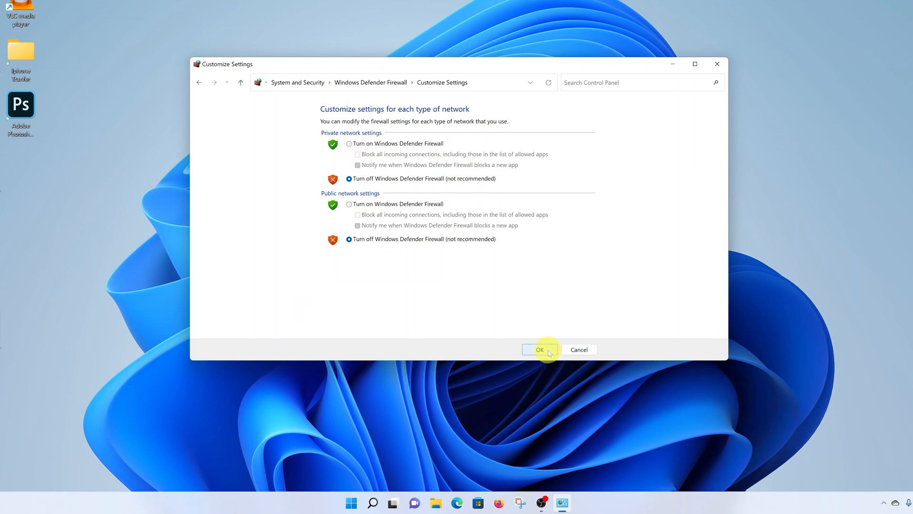
left_click(539, 349)
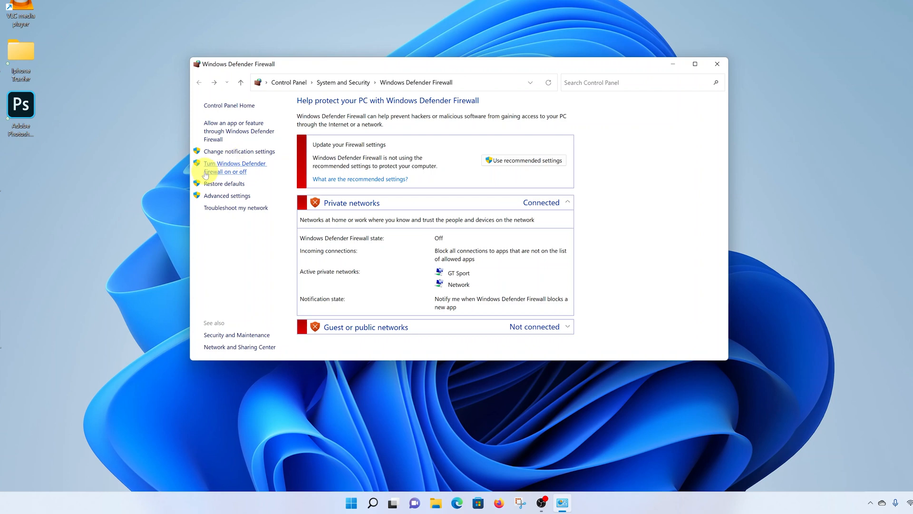
mouse_move(250, 167)
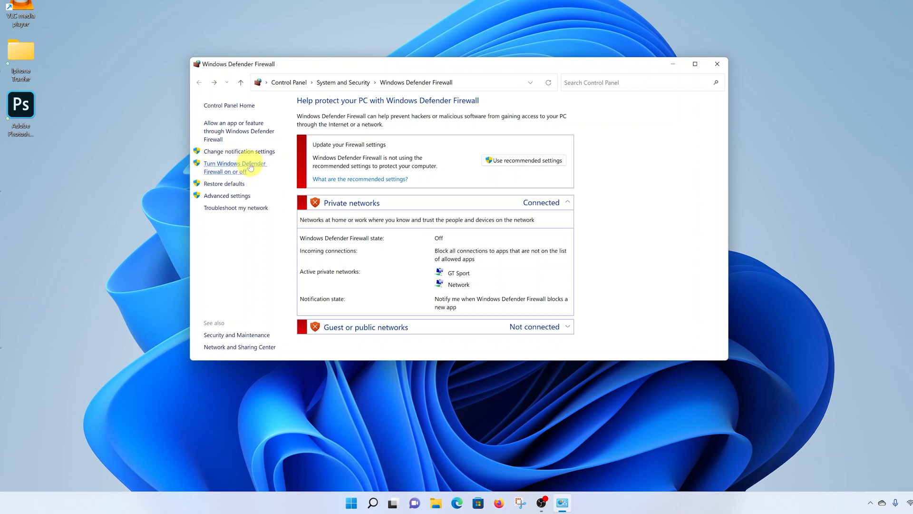
Switch the firewall on for private and public networks and confirm with OK
left_click(235, 167)
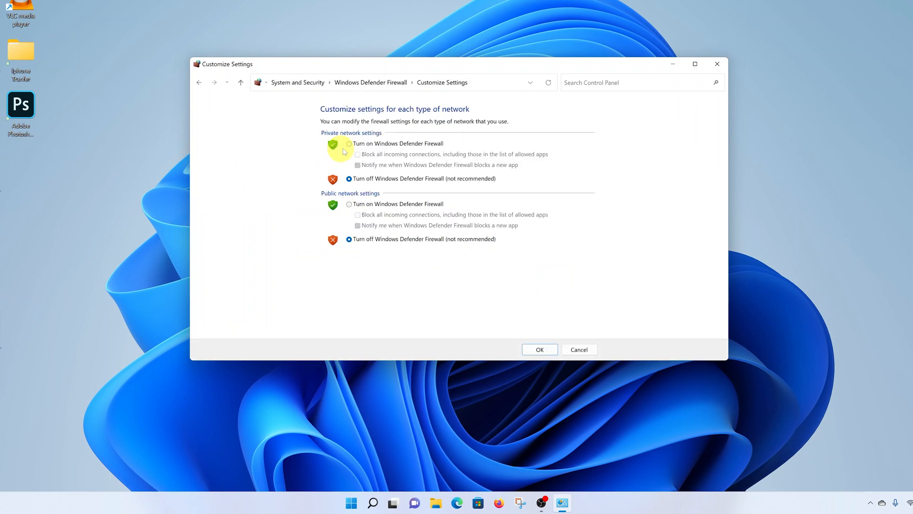
left_click(347, 143)
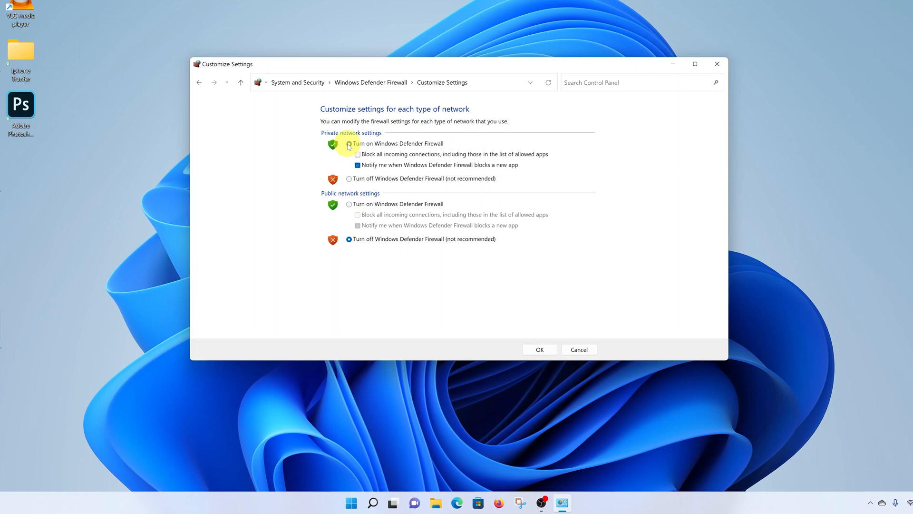
left_click(348, 143)
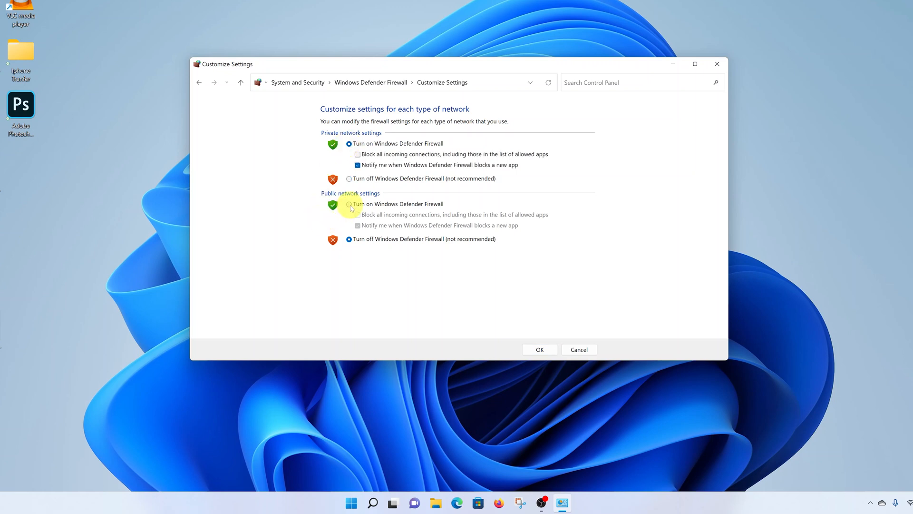
left_click(349, 204)
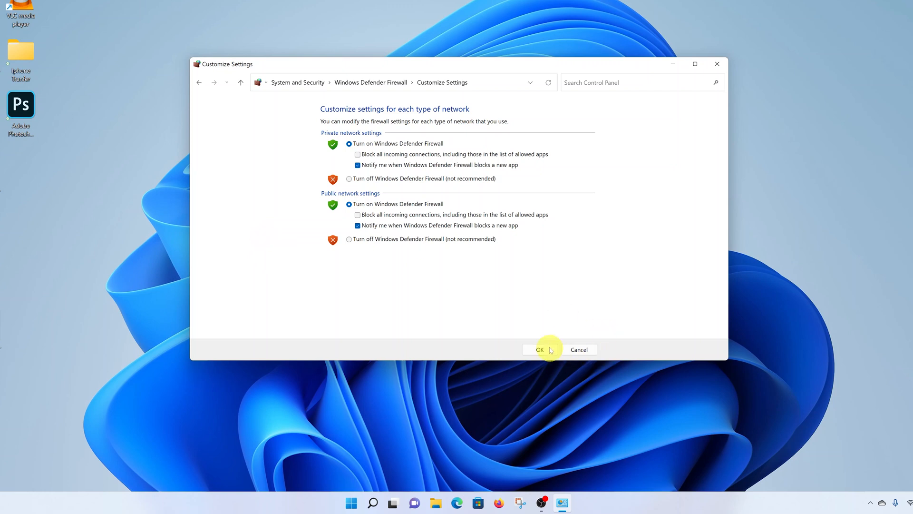
left_click(540, 349)
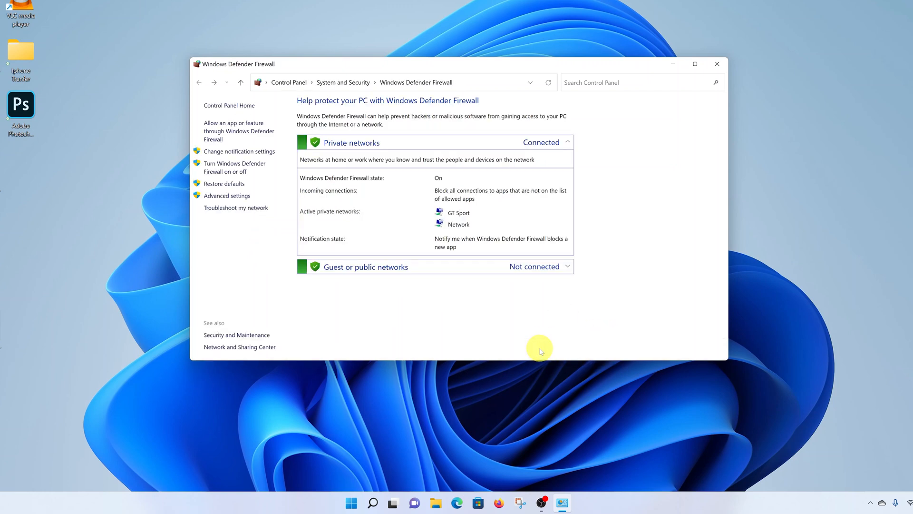
mouse_move(607, 291)
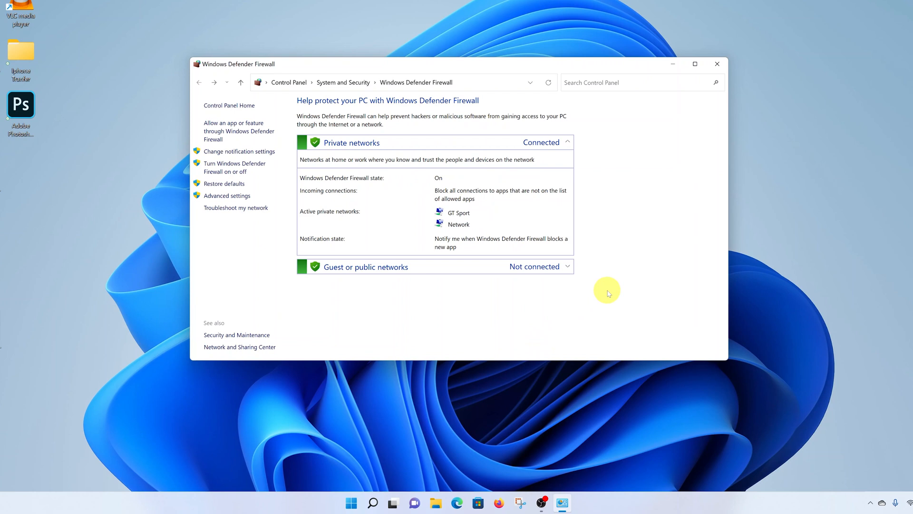